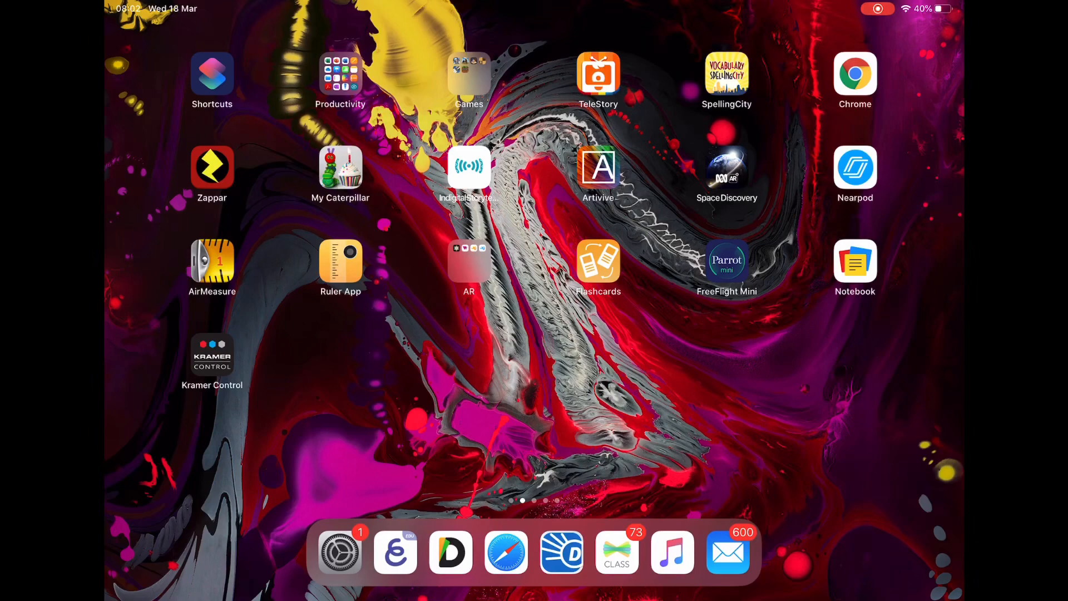
Enter 'phto' in Home Screen Search to find matching apps
type("phto")
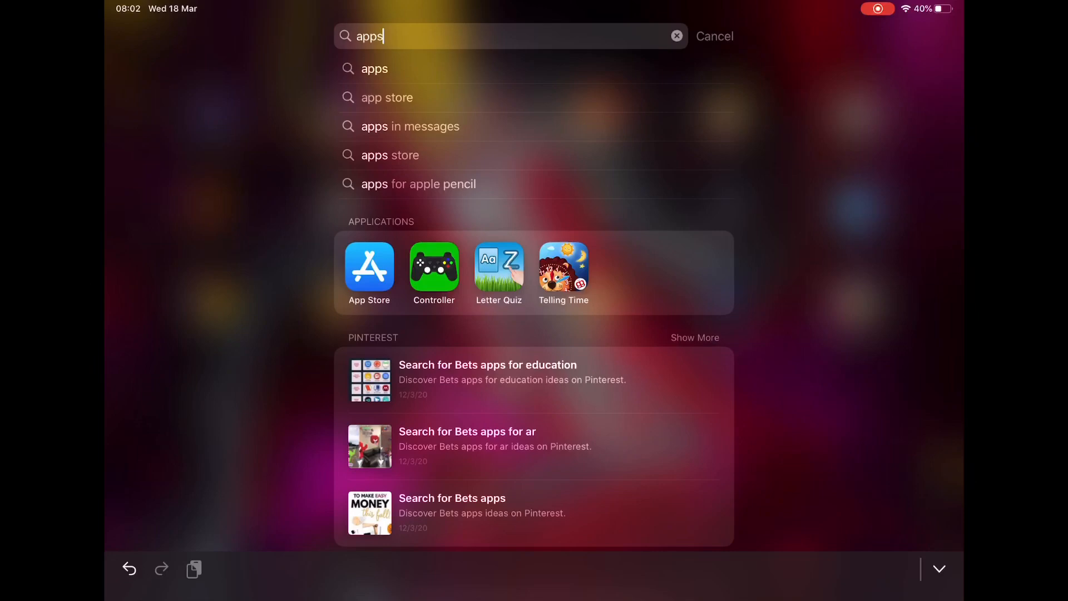
Open the App Store from the results and search for 'Mathletics'
left_click(369, 266)
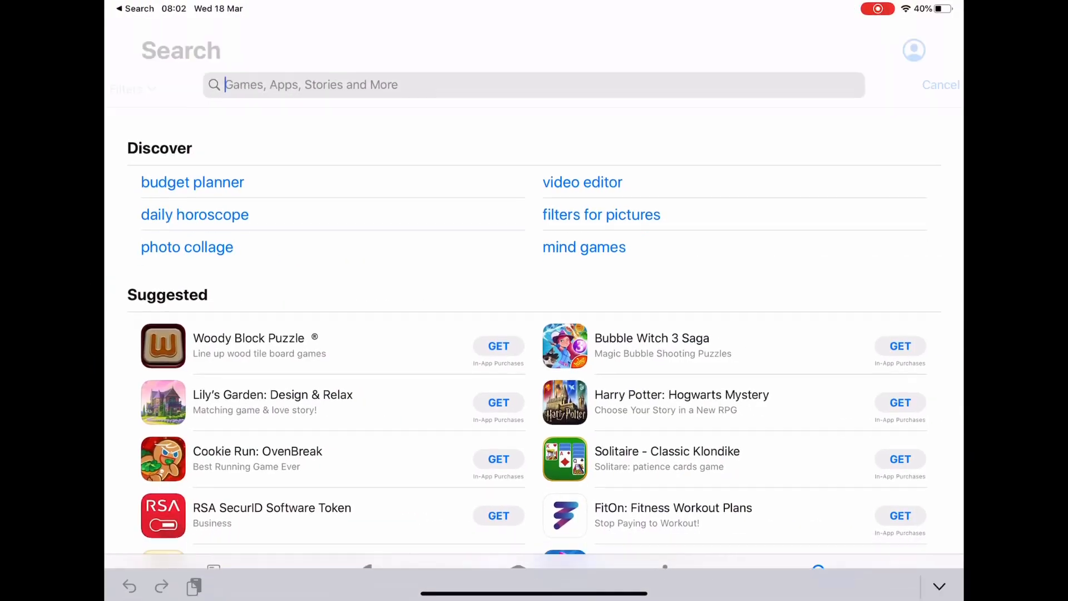
type("Mathletics")
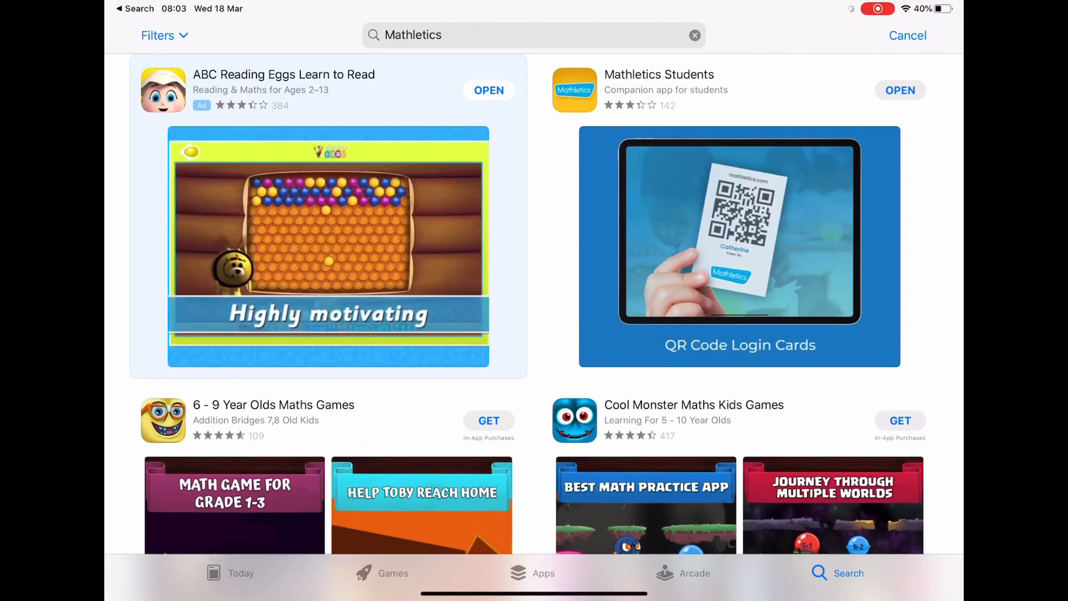
left_click(901, 91)
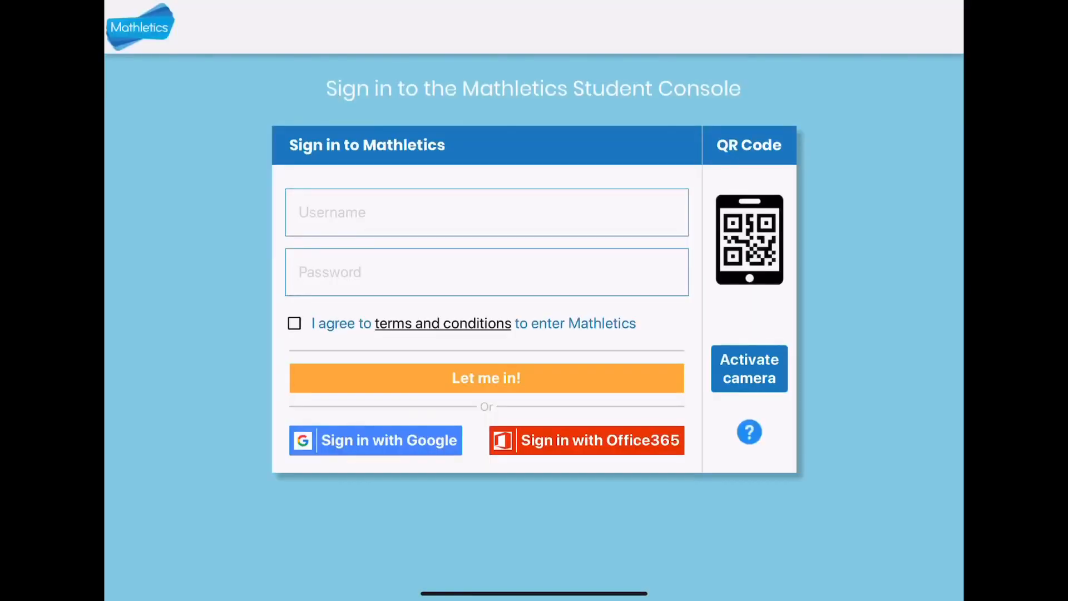
left_click(486, 212)
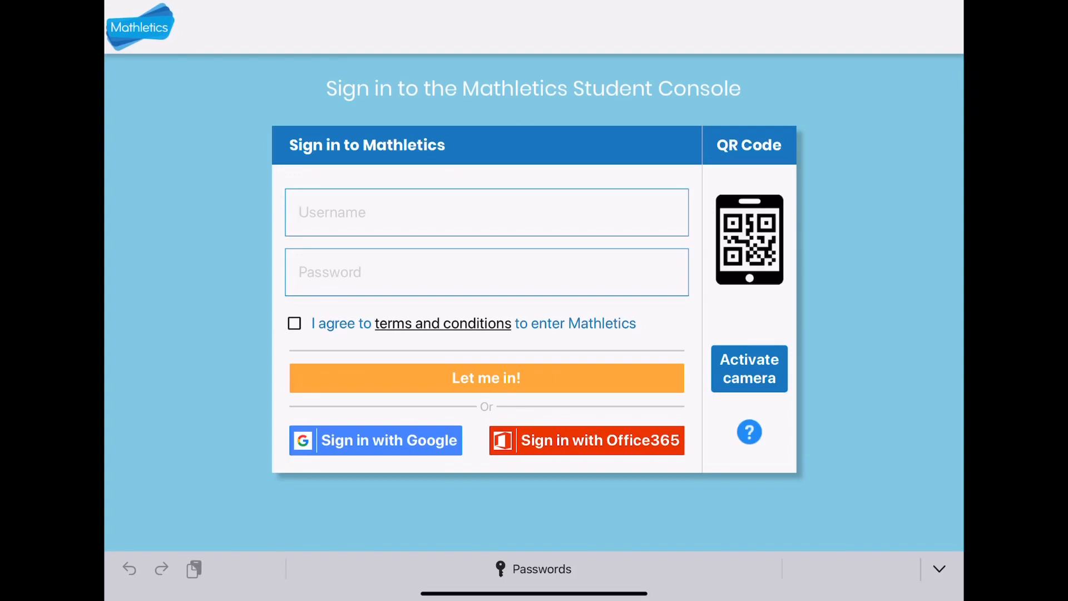
type("JOB")
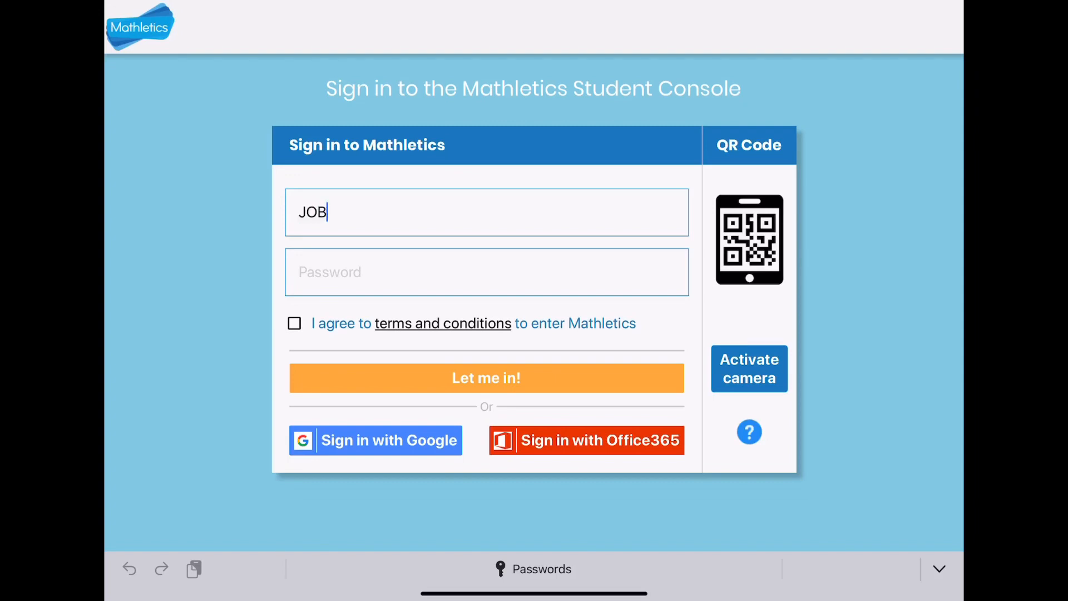
type("16")
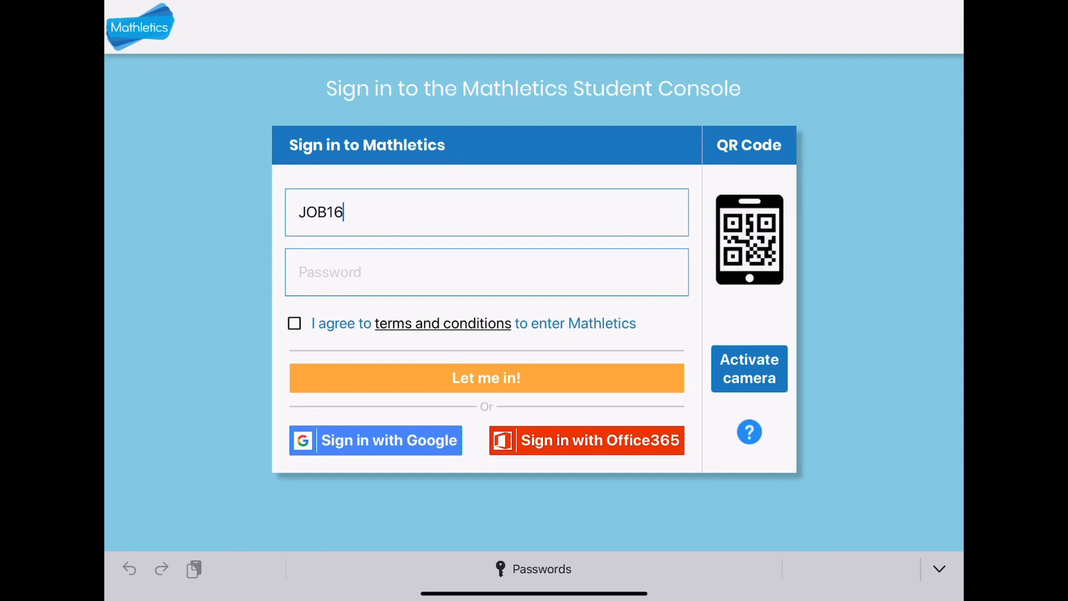
type("344")
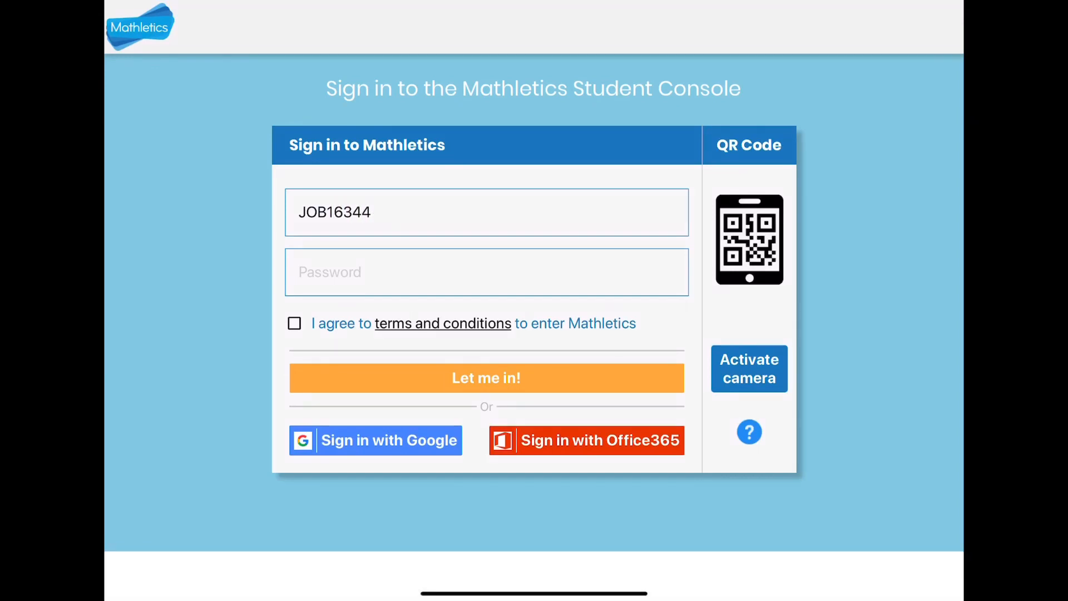
left_click(486, 272)
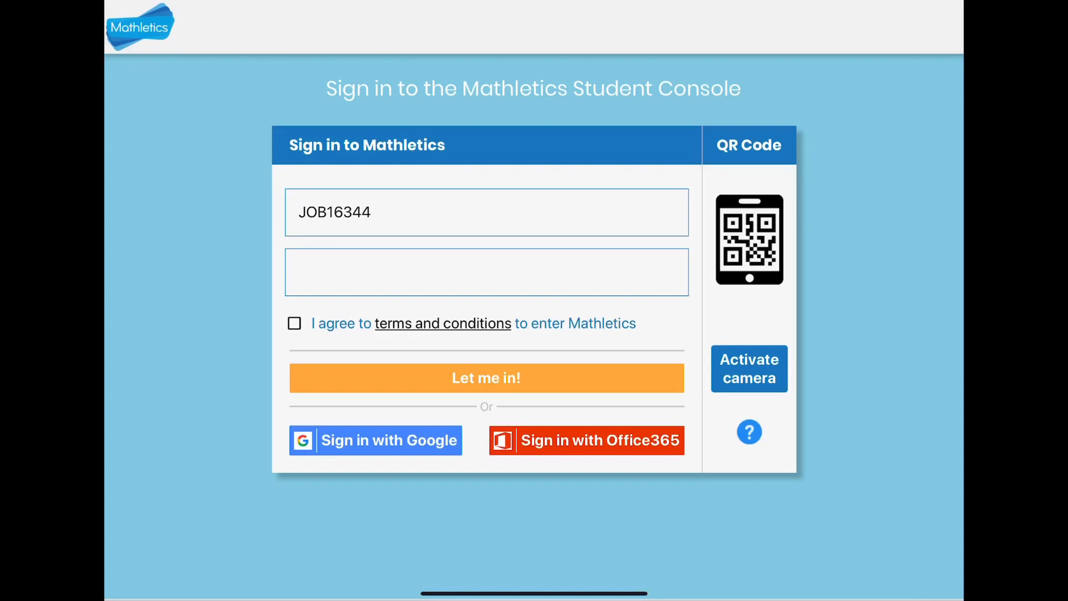
Agree to the terms and conditions and submit the sign-in with 'Let me in!'
left_click(294, 323)
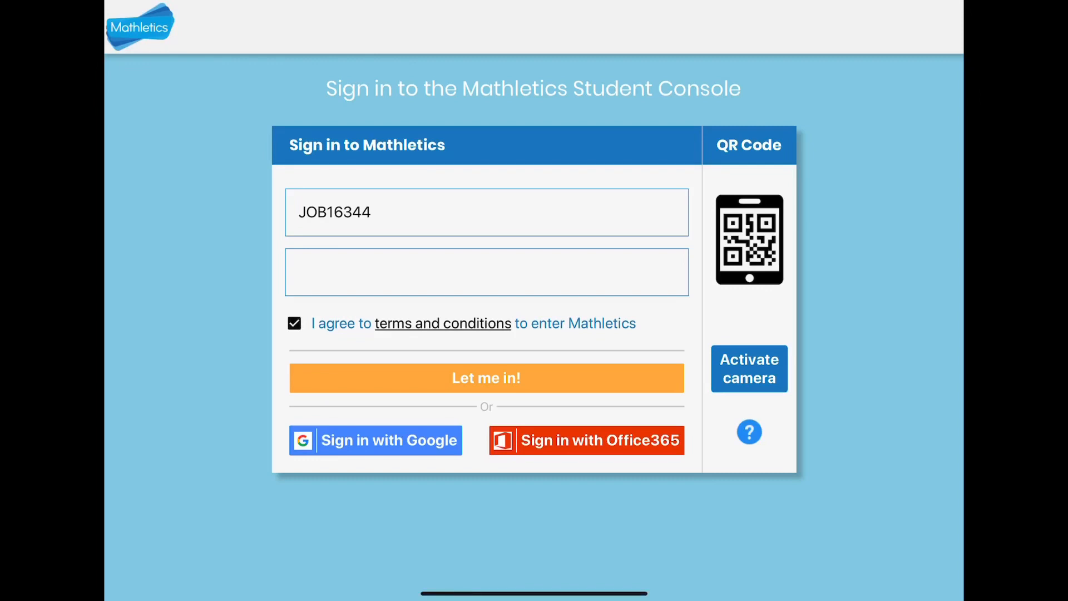
left_click(486, 378)
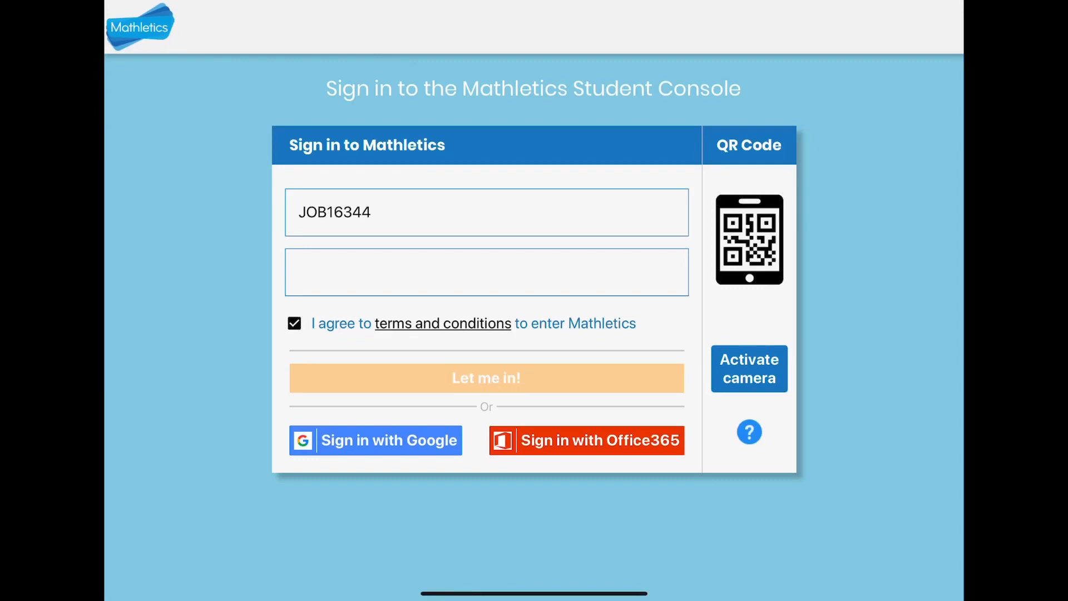
left_click(486, 379)
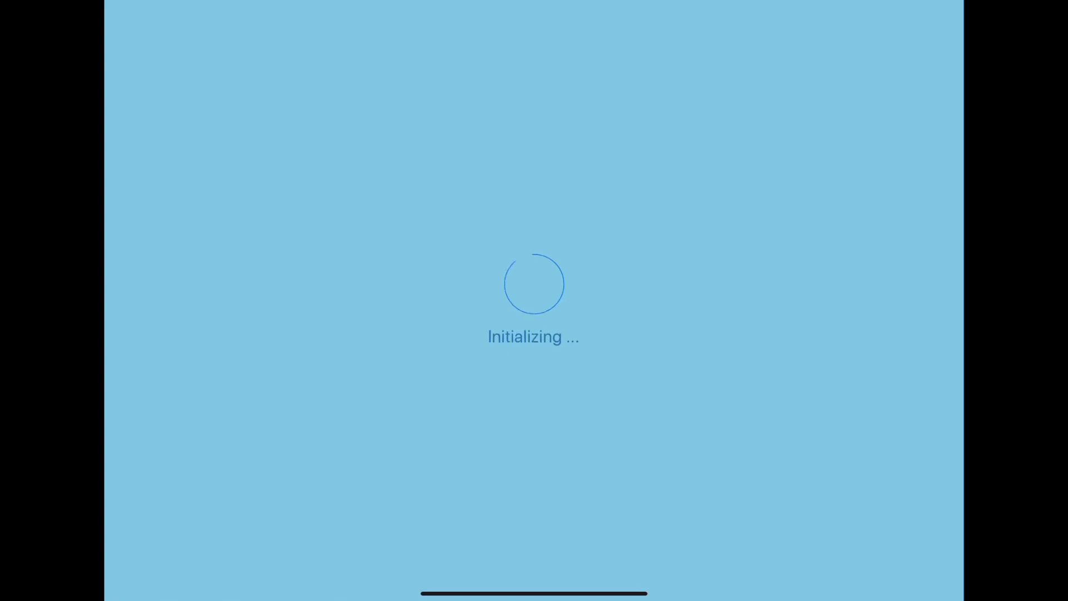